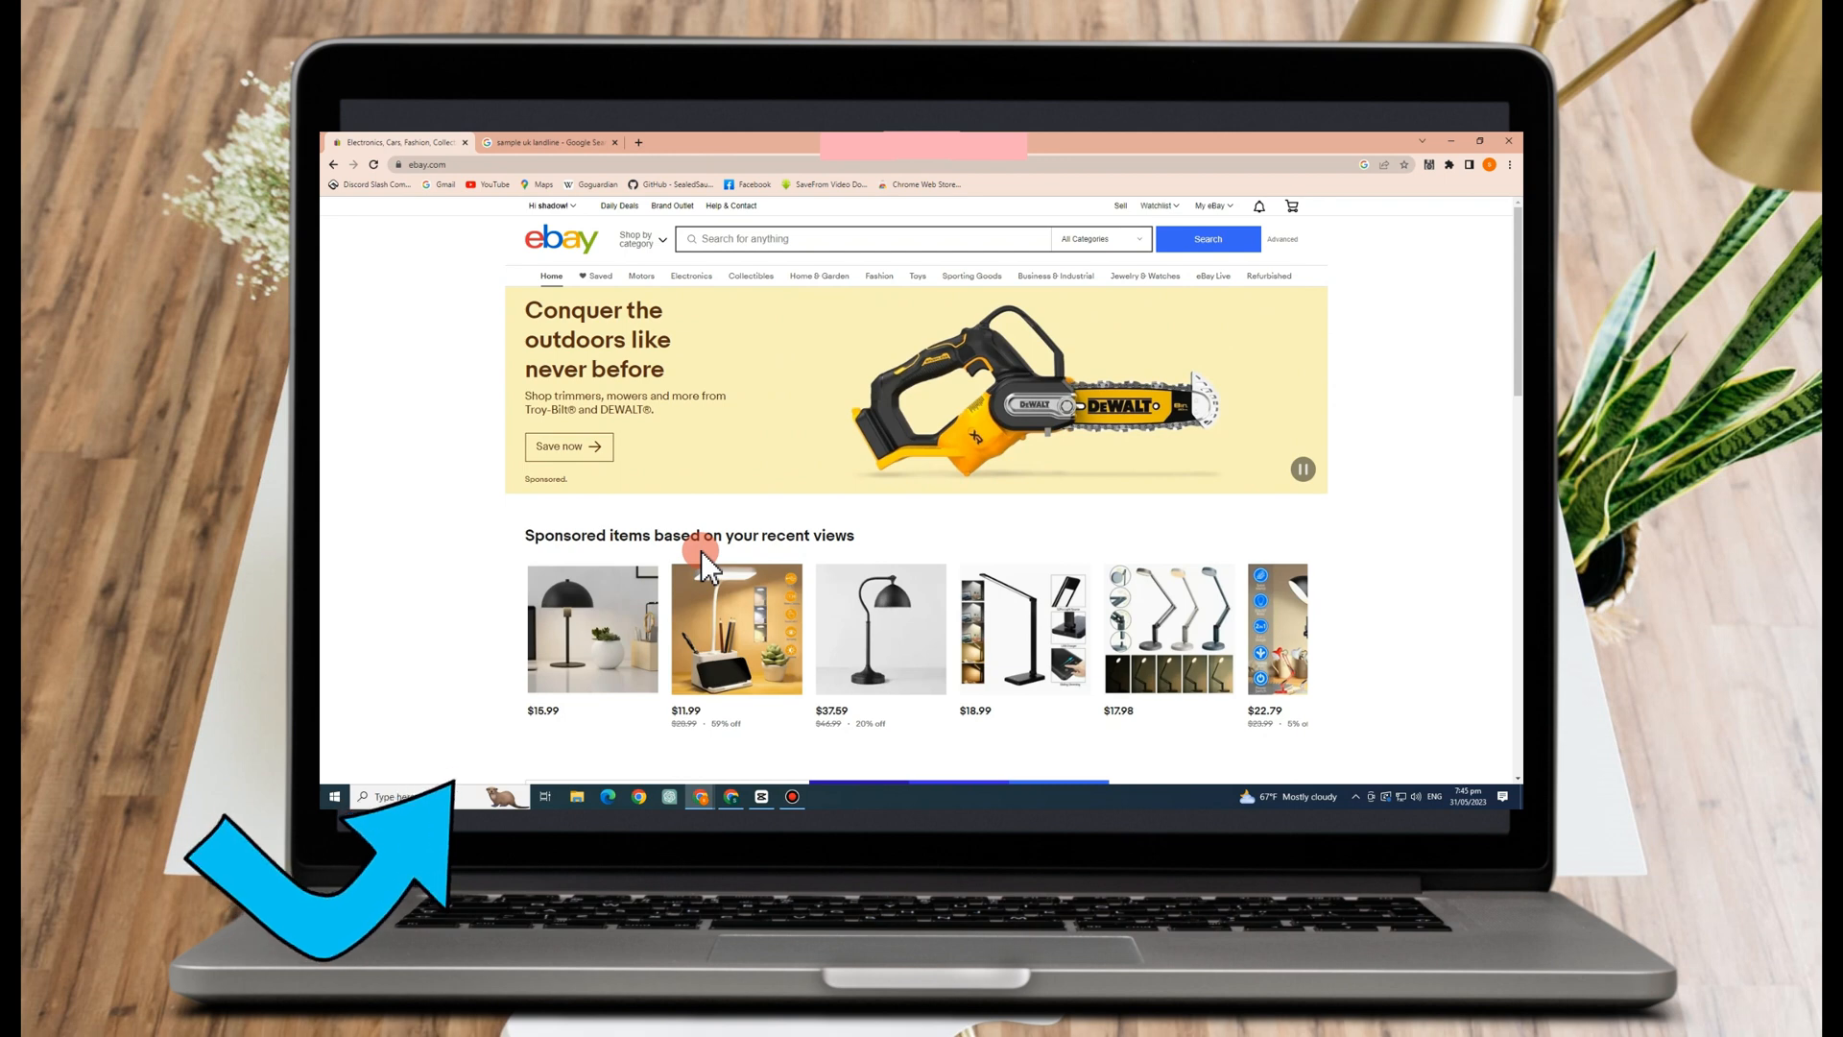
Step: Scroll the eBay home page to the sponsored black U Brands desk lamp at US $15.99
scroll("down", 3)
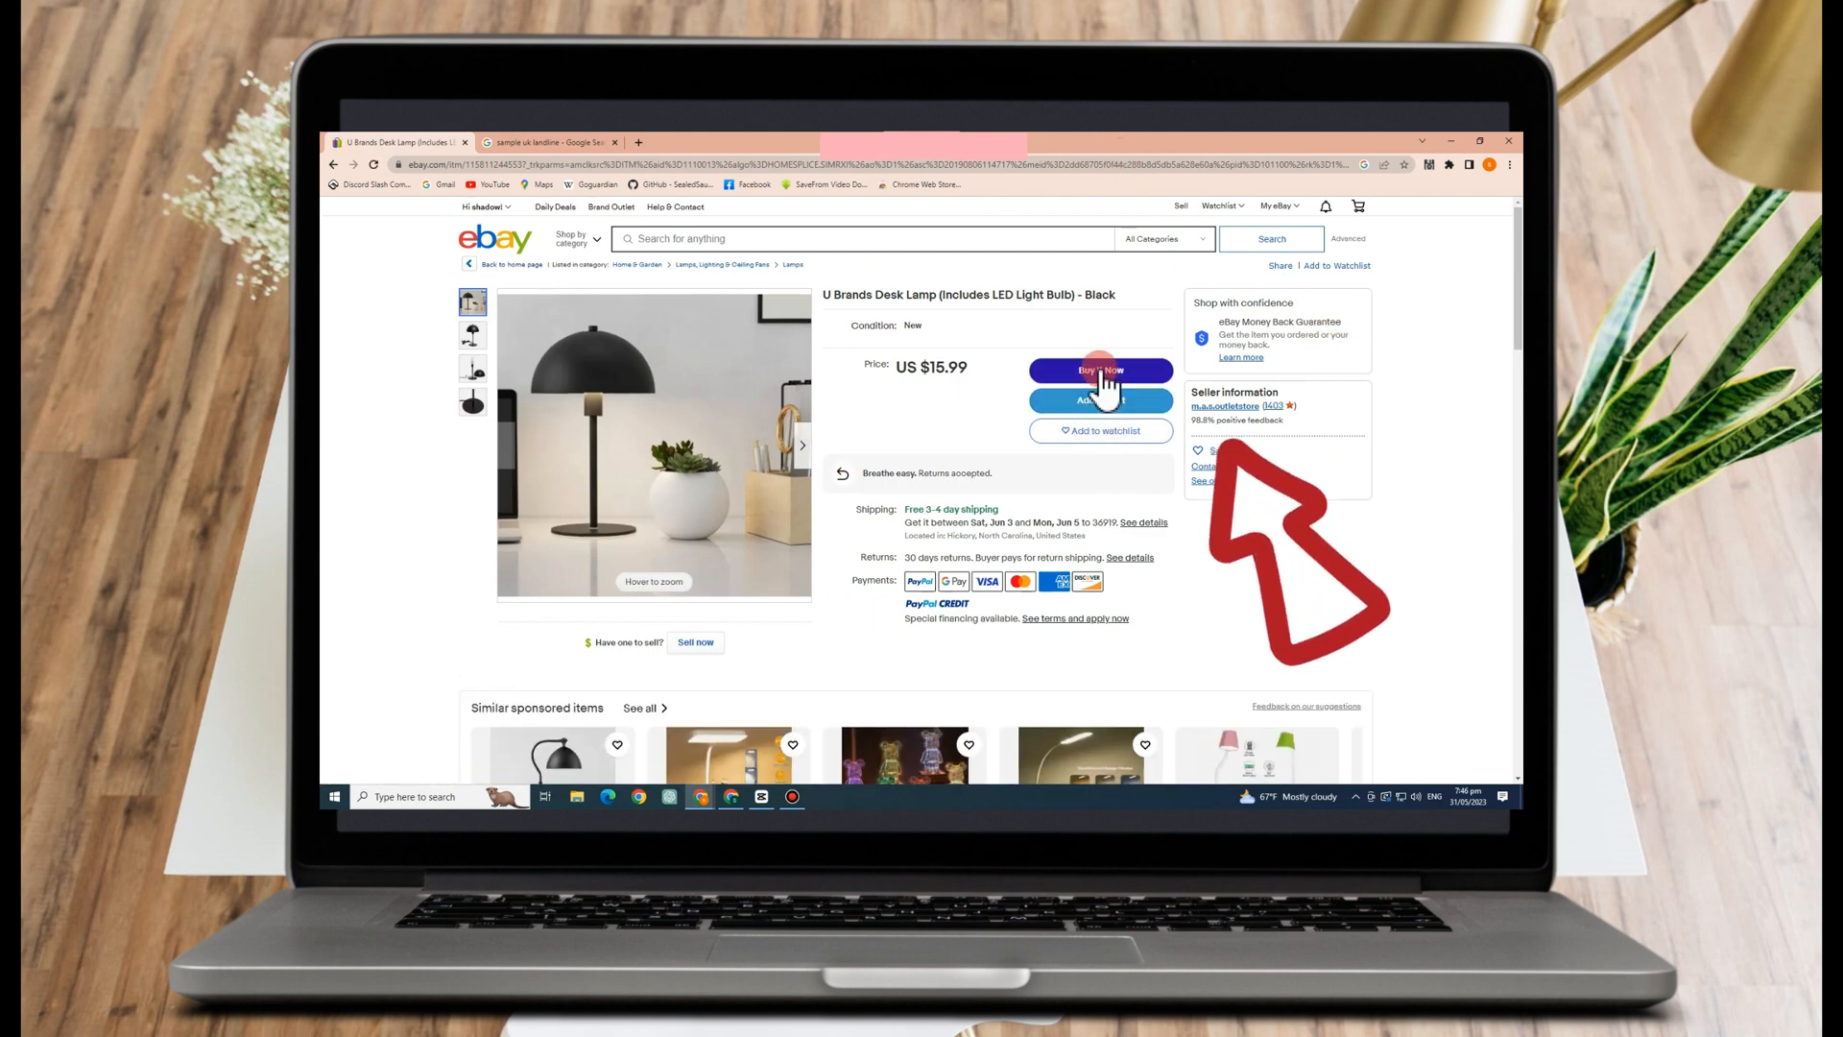
Step: Buy the $15.99 desk lamp now, reaching eBay checkout with a $17.27 order total
left_click(1100, 371)
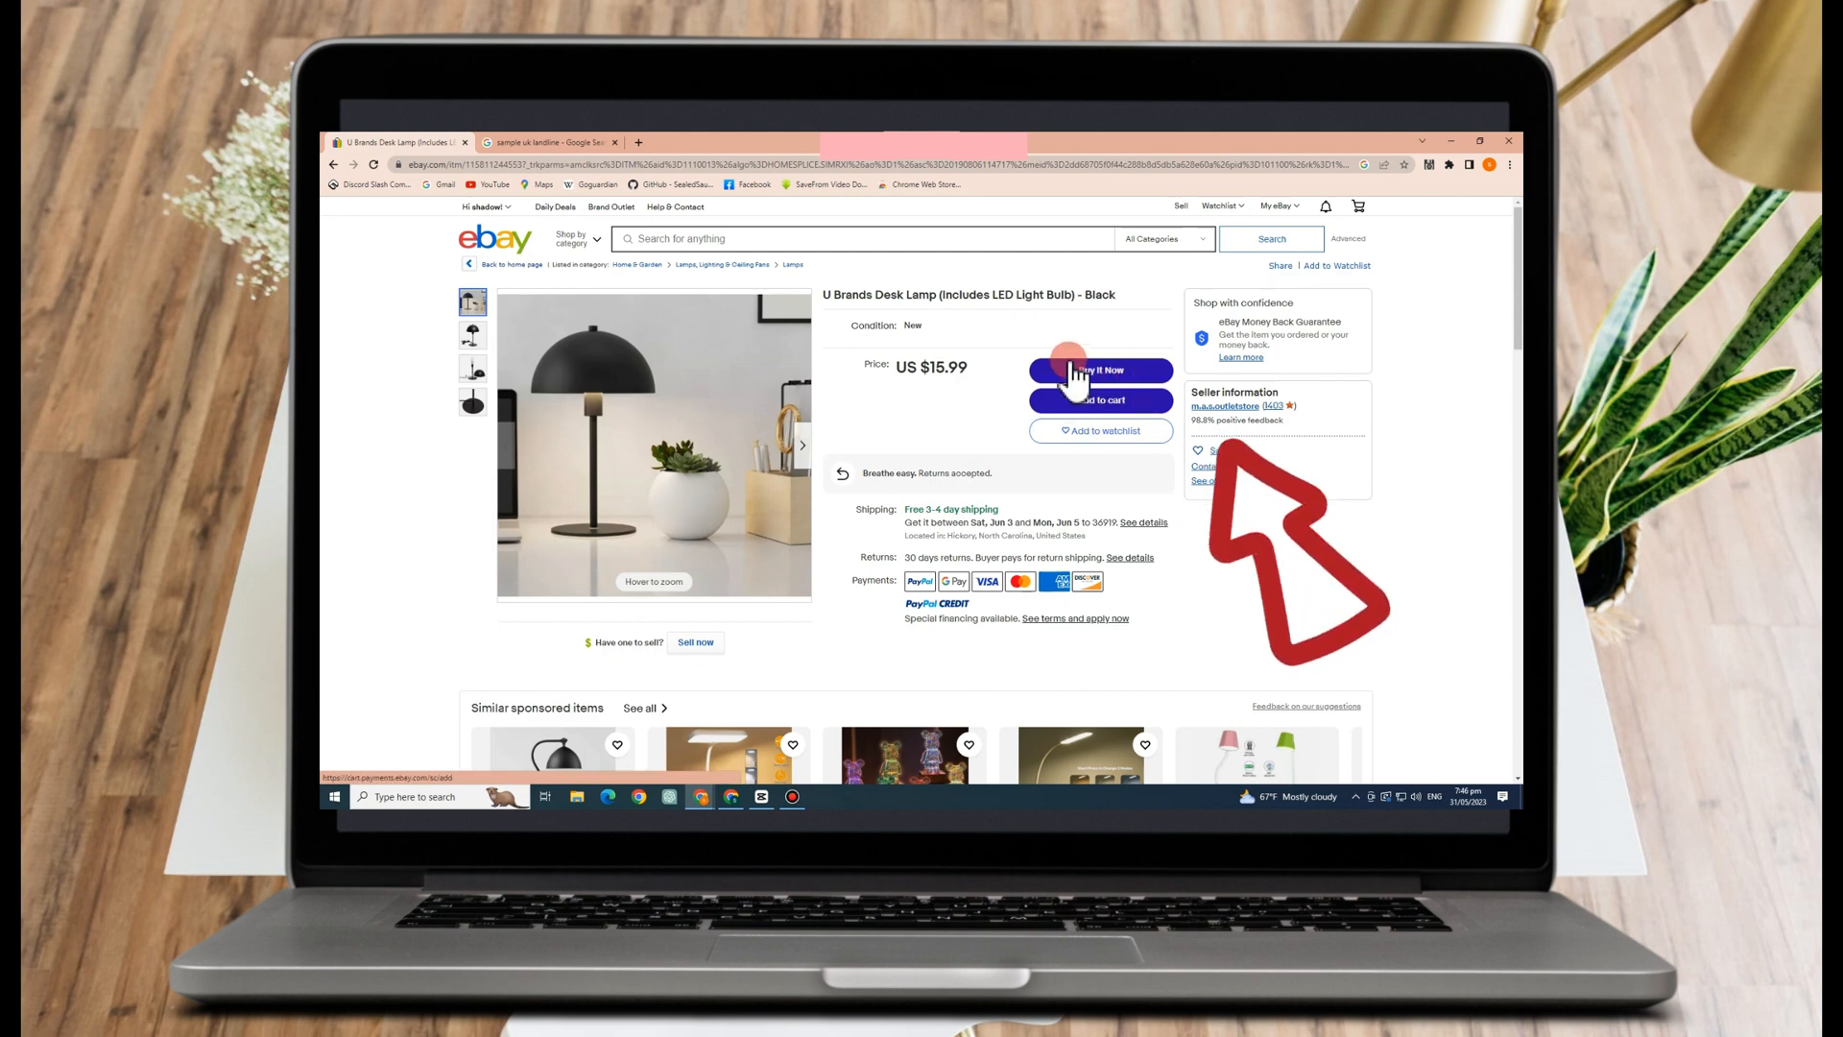
left_click(1100, 371)
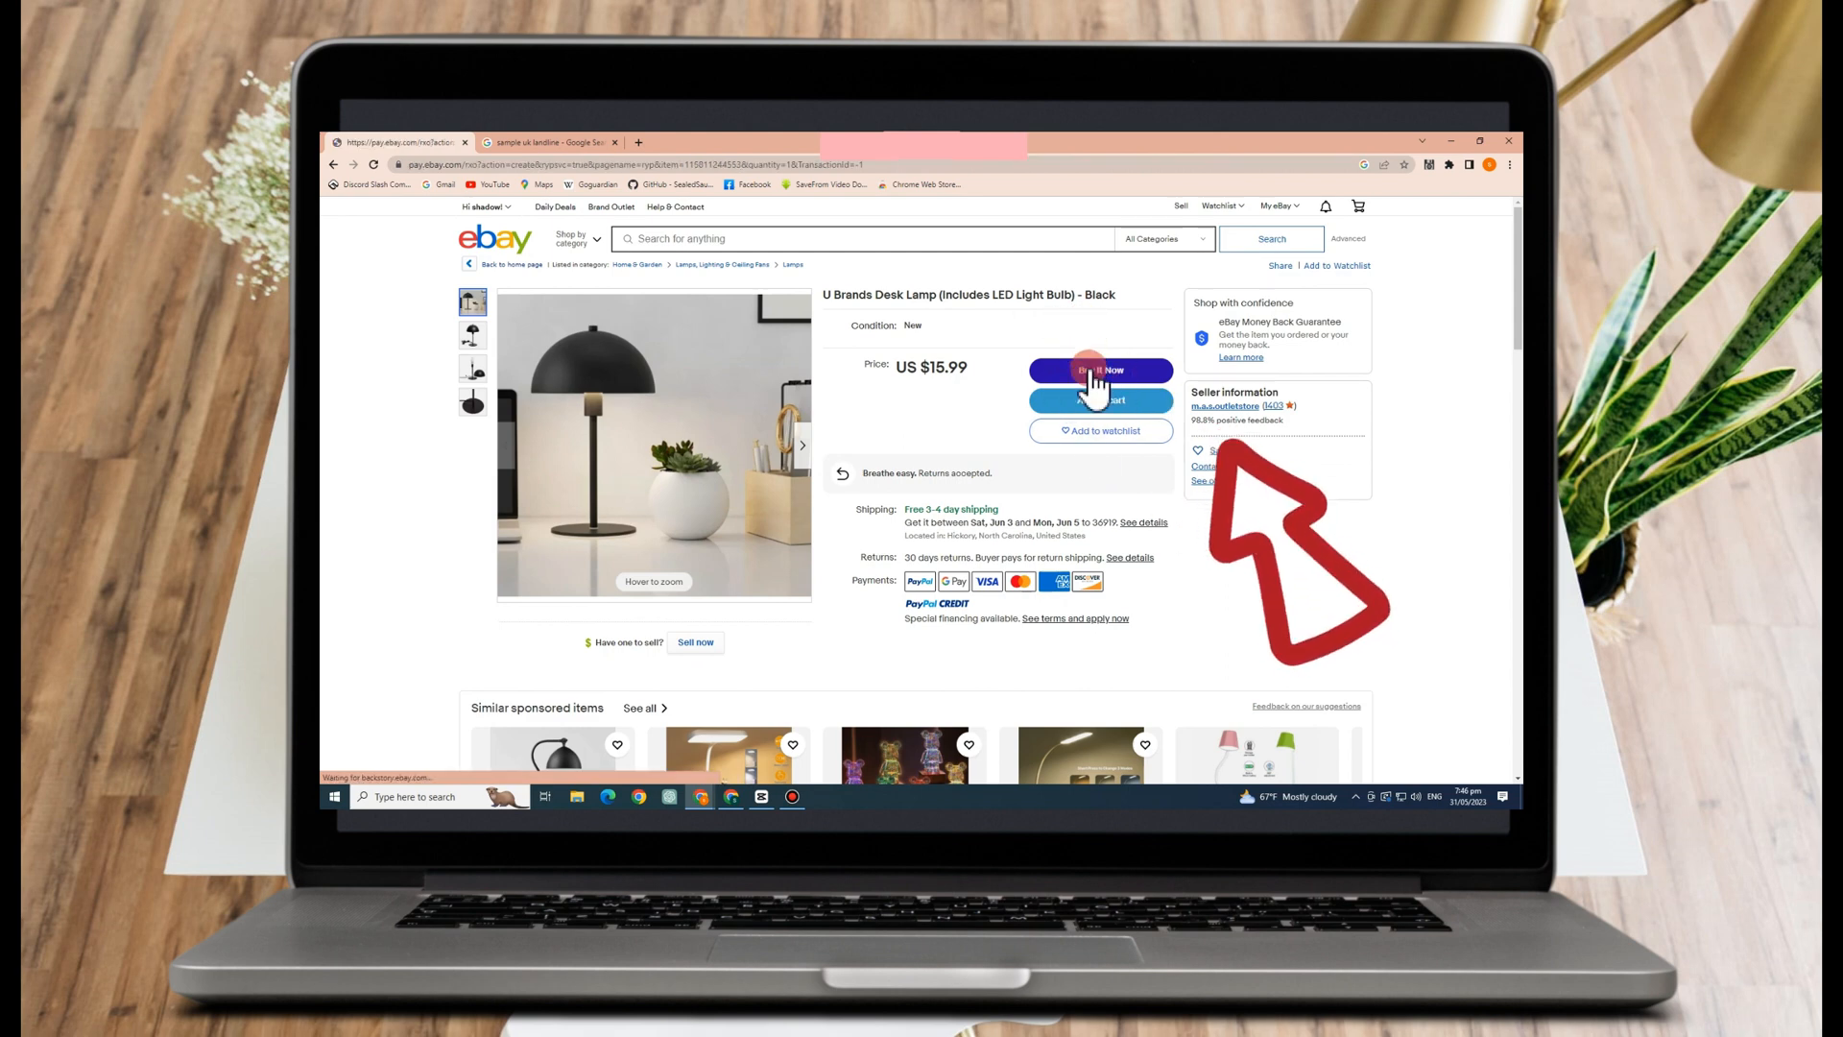
left_click(1100, 371)
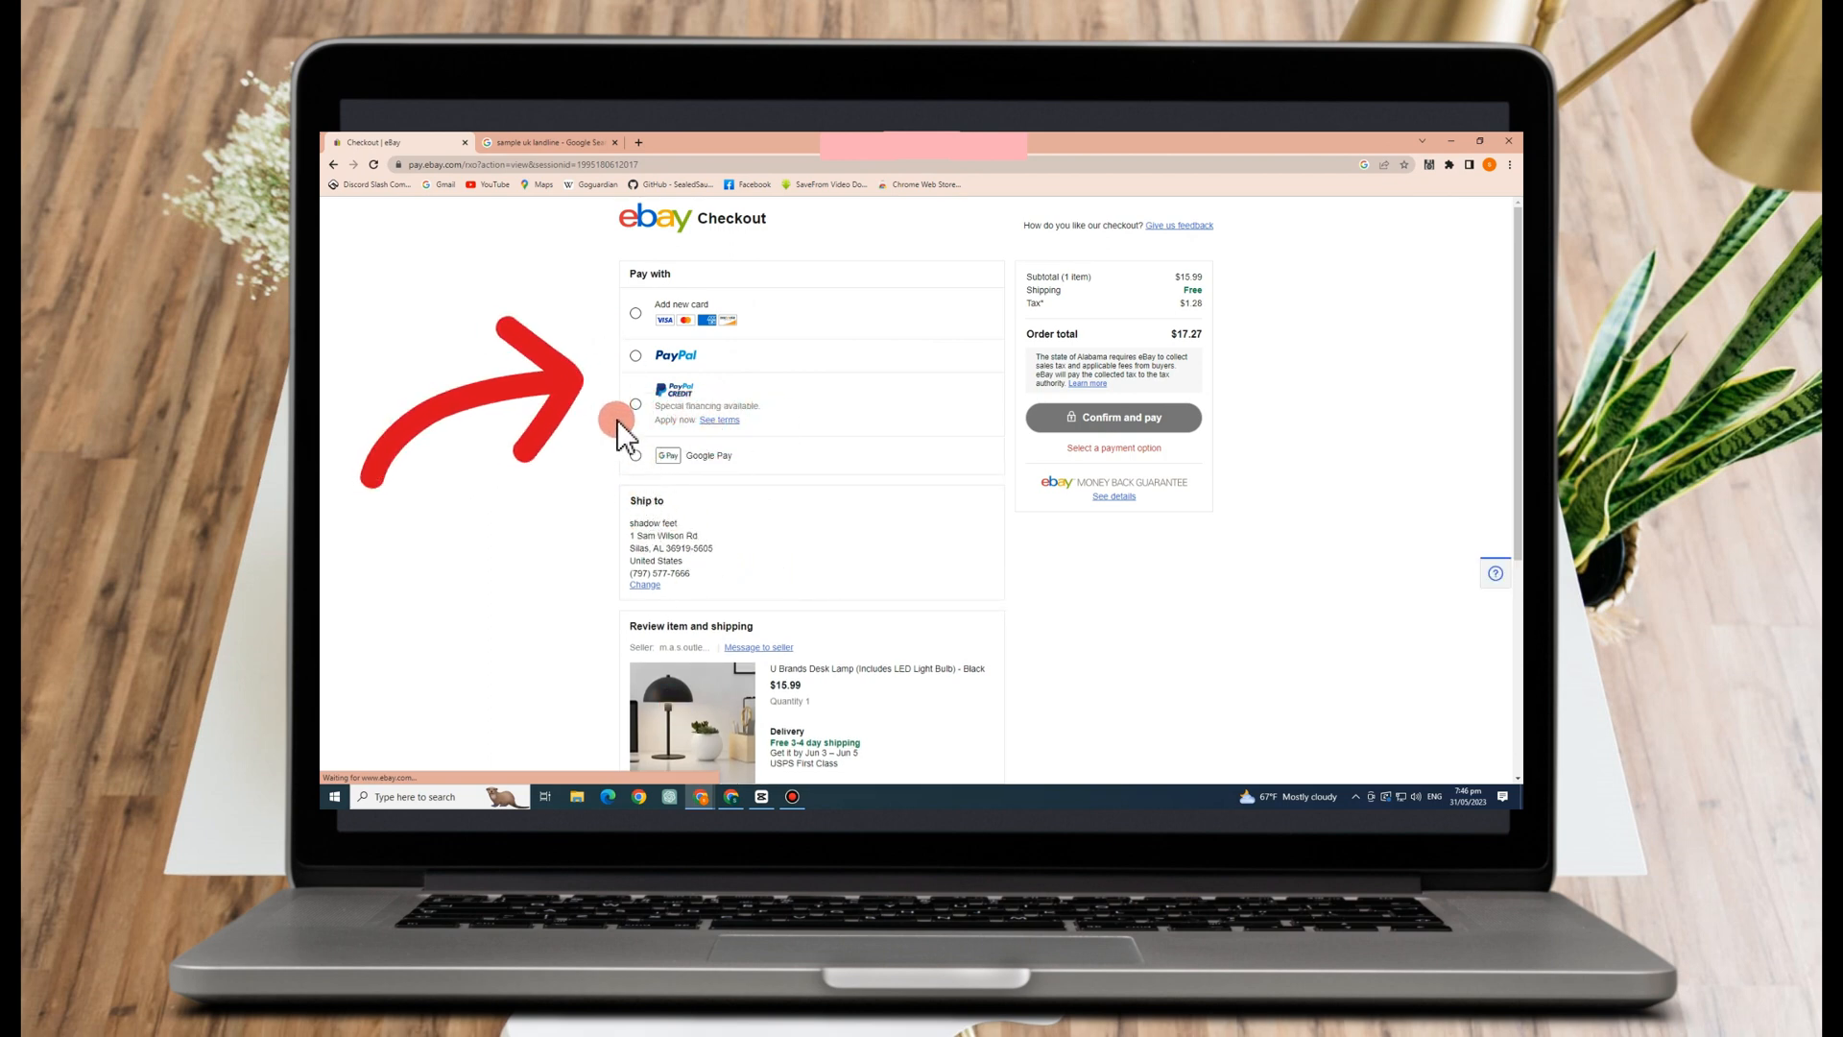
Step: Select regular PayPal under 'Pay with' and continue to PayPal's login page
left_click(1113, 417)
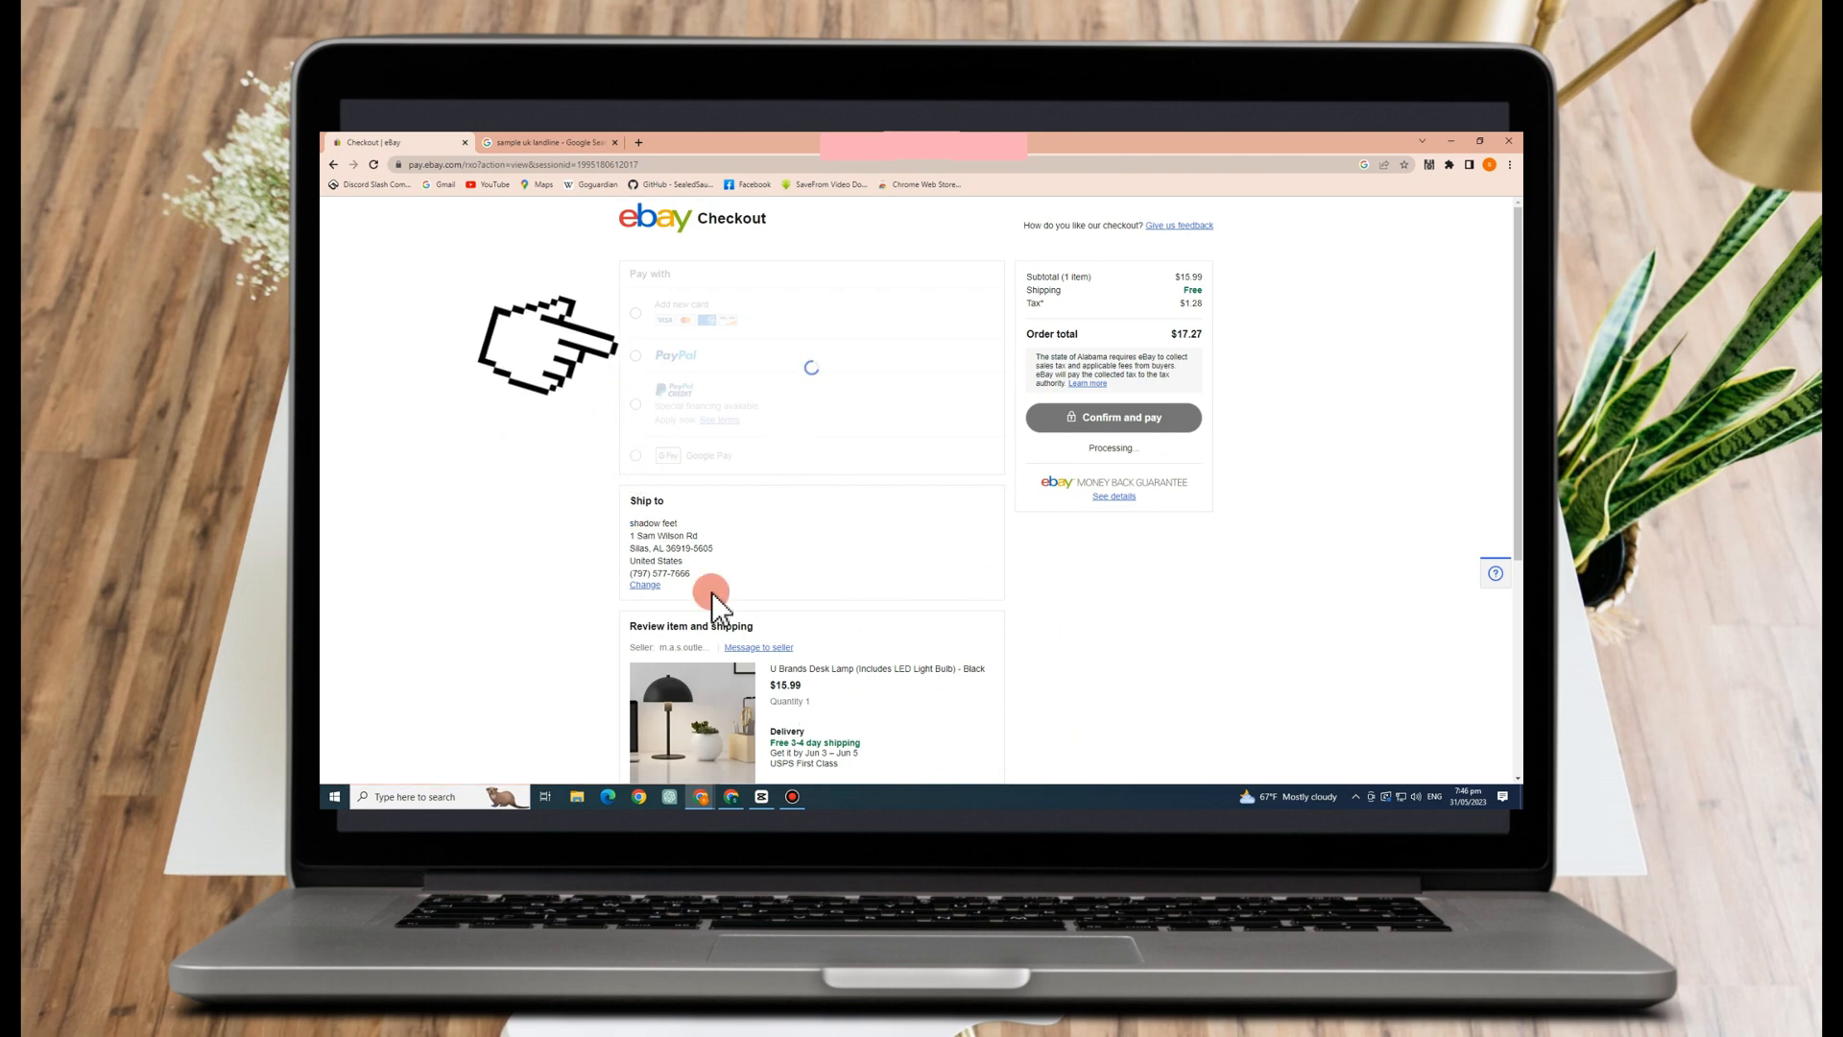
left_click(635, 355)
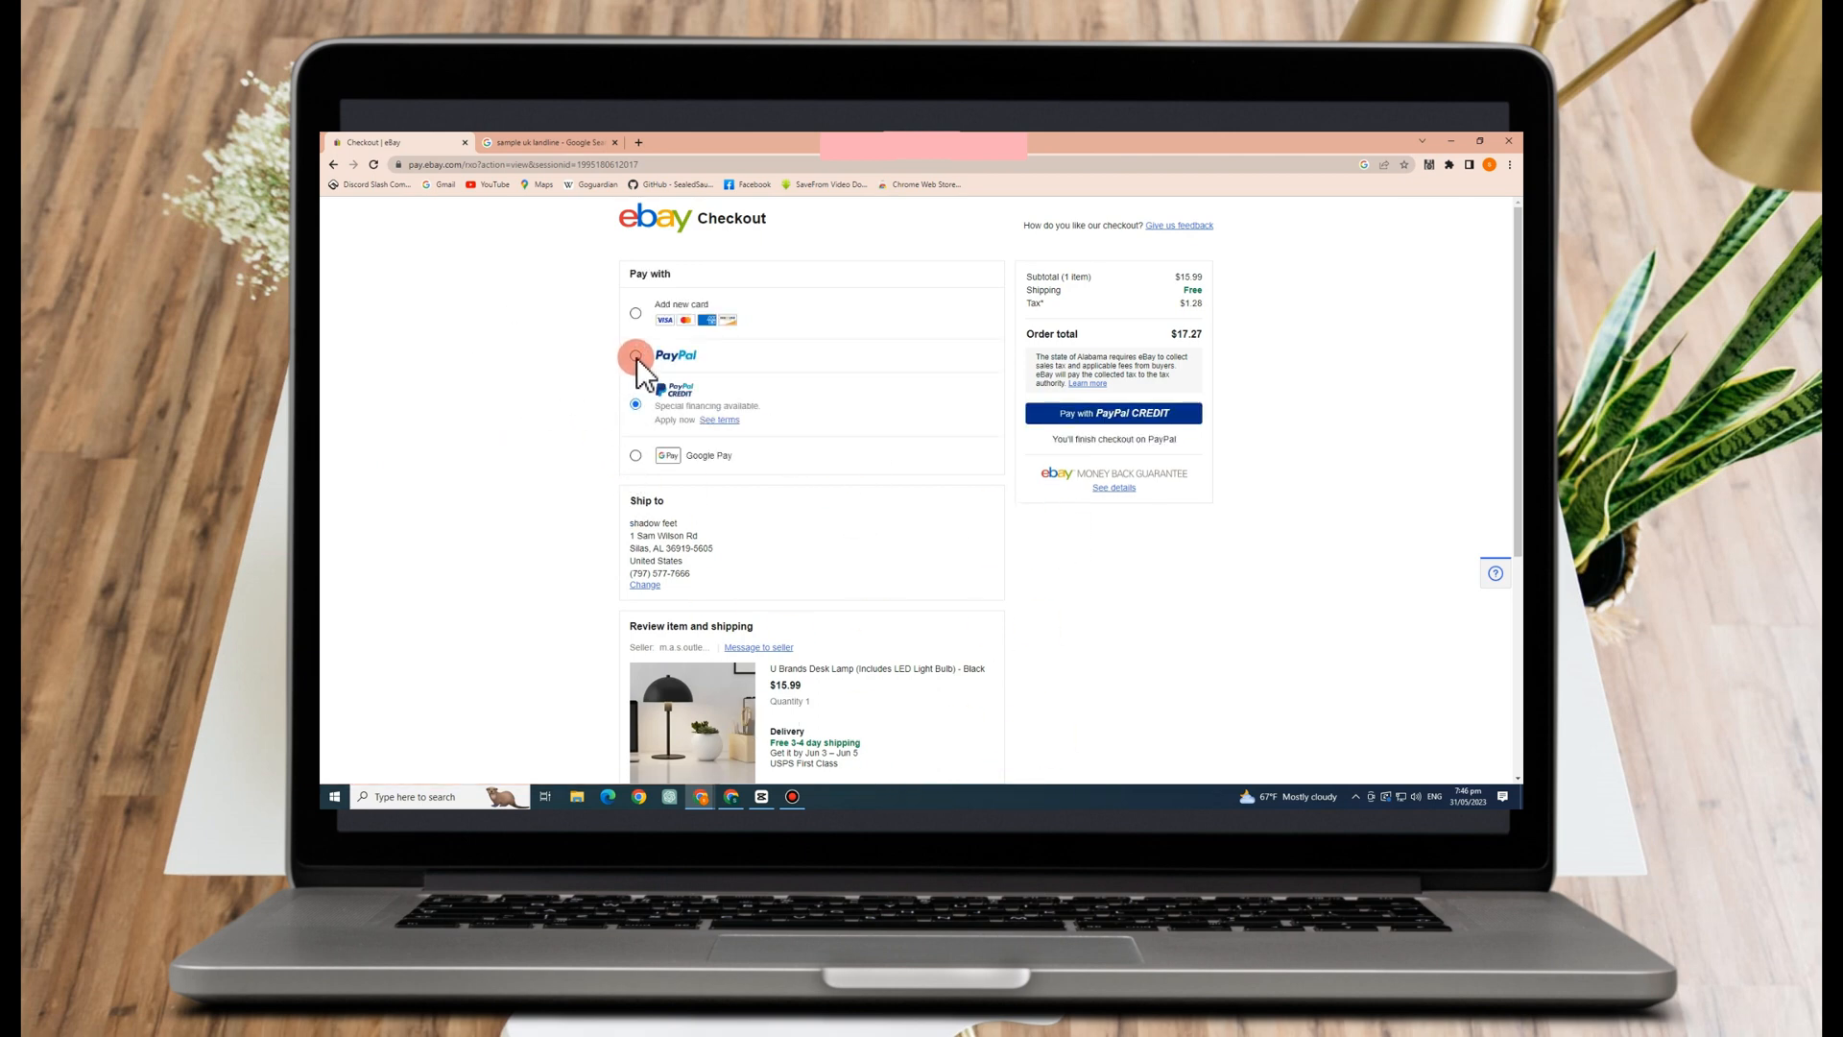
left_click(1114, 413)
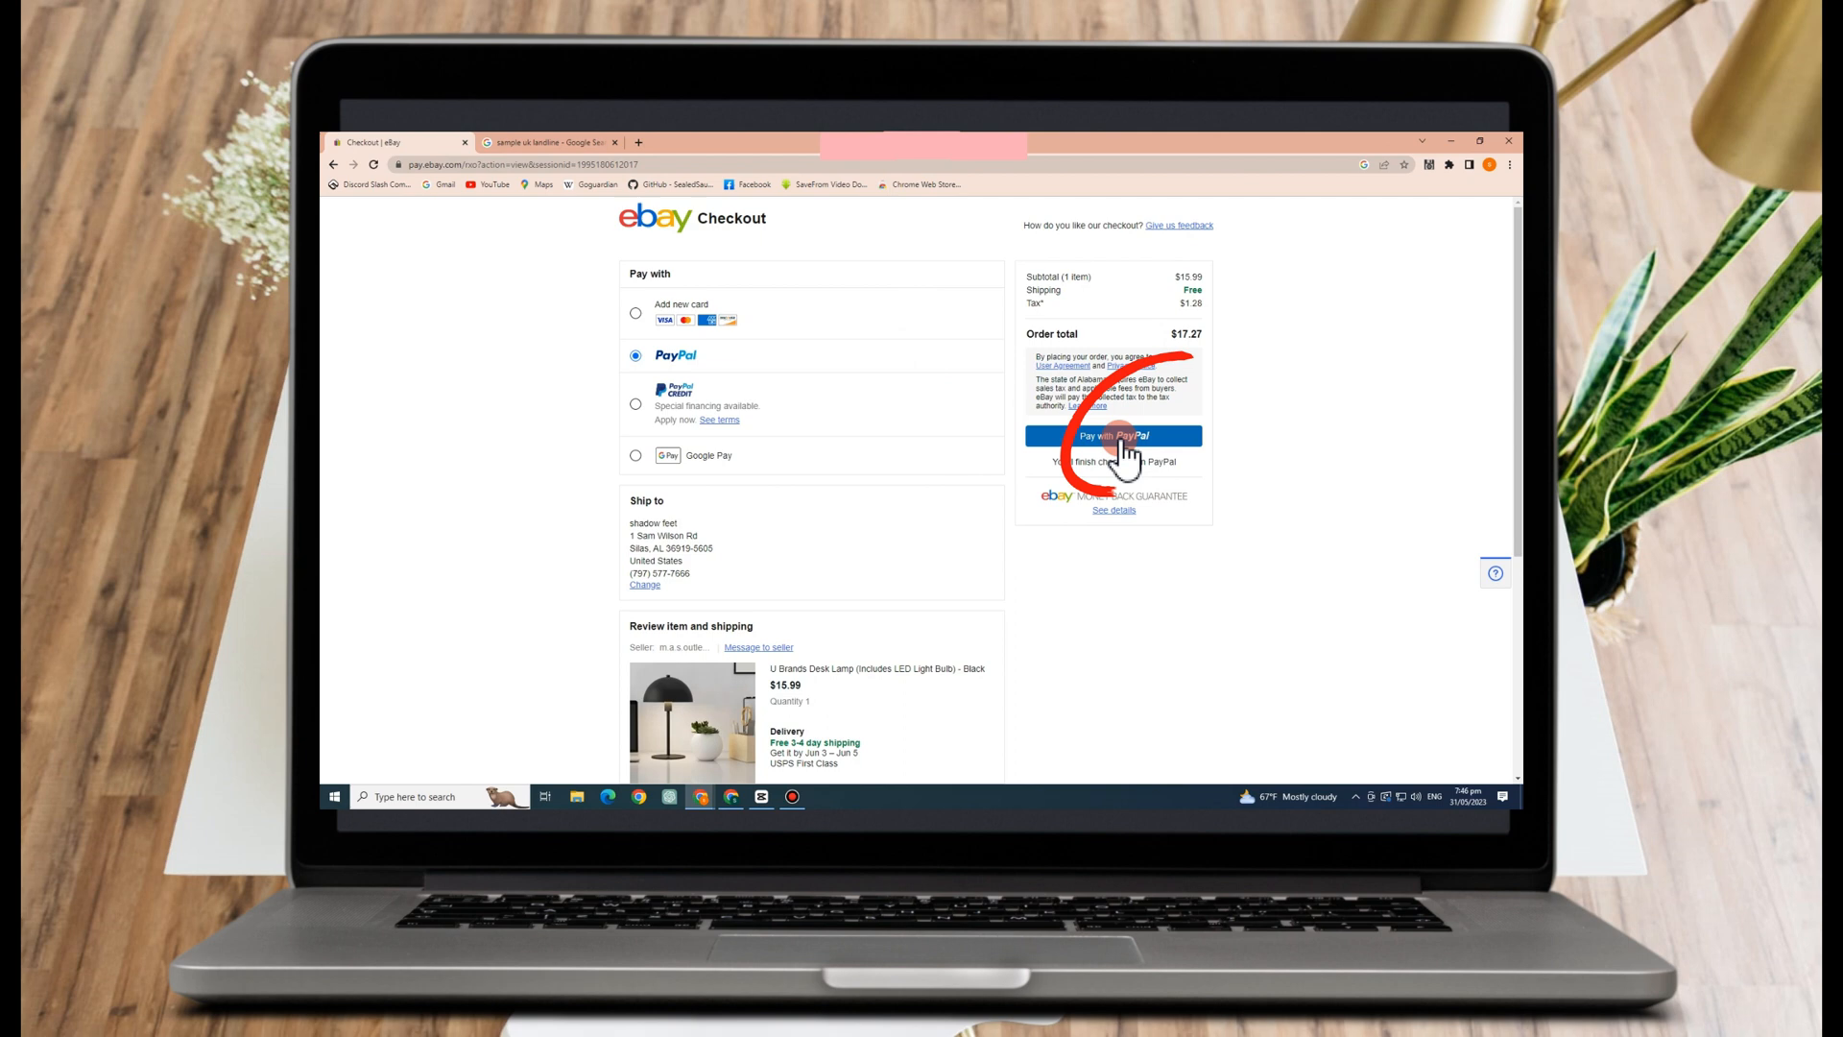
left_click(1114, 434)
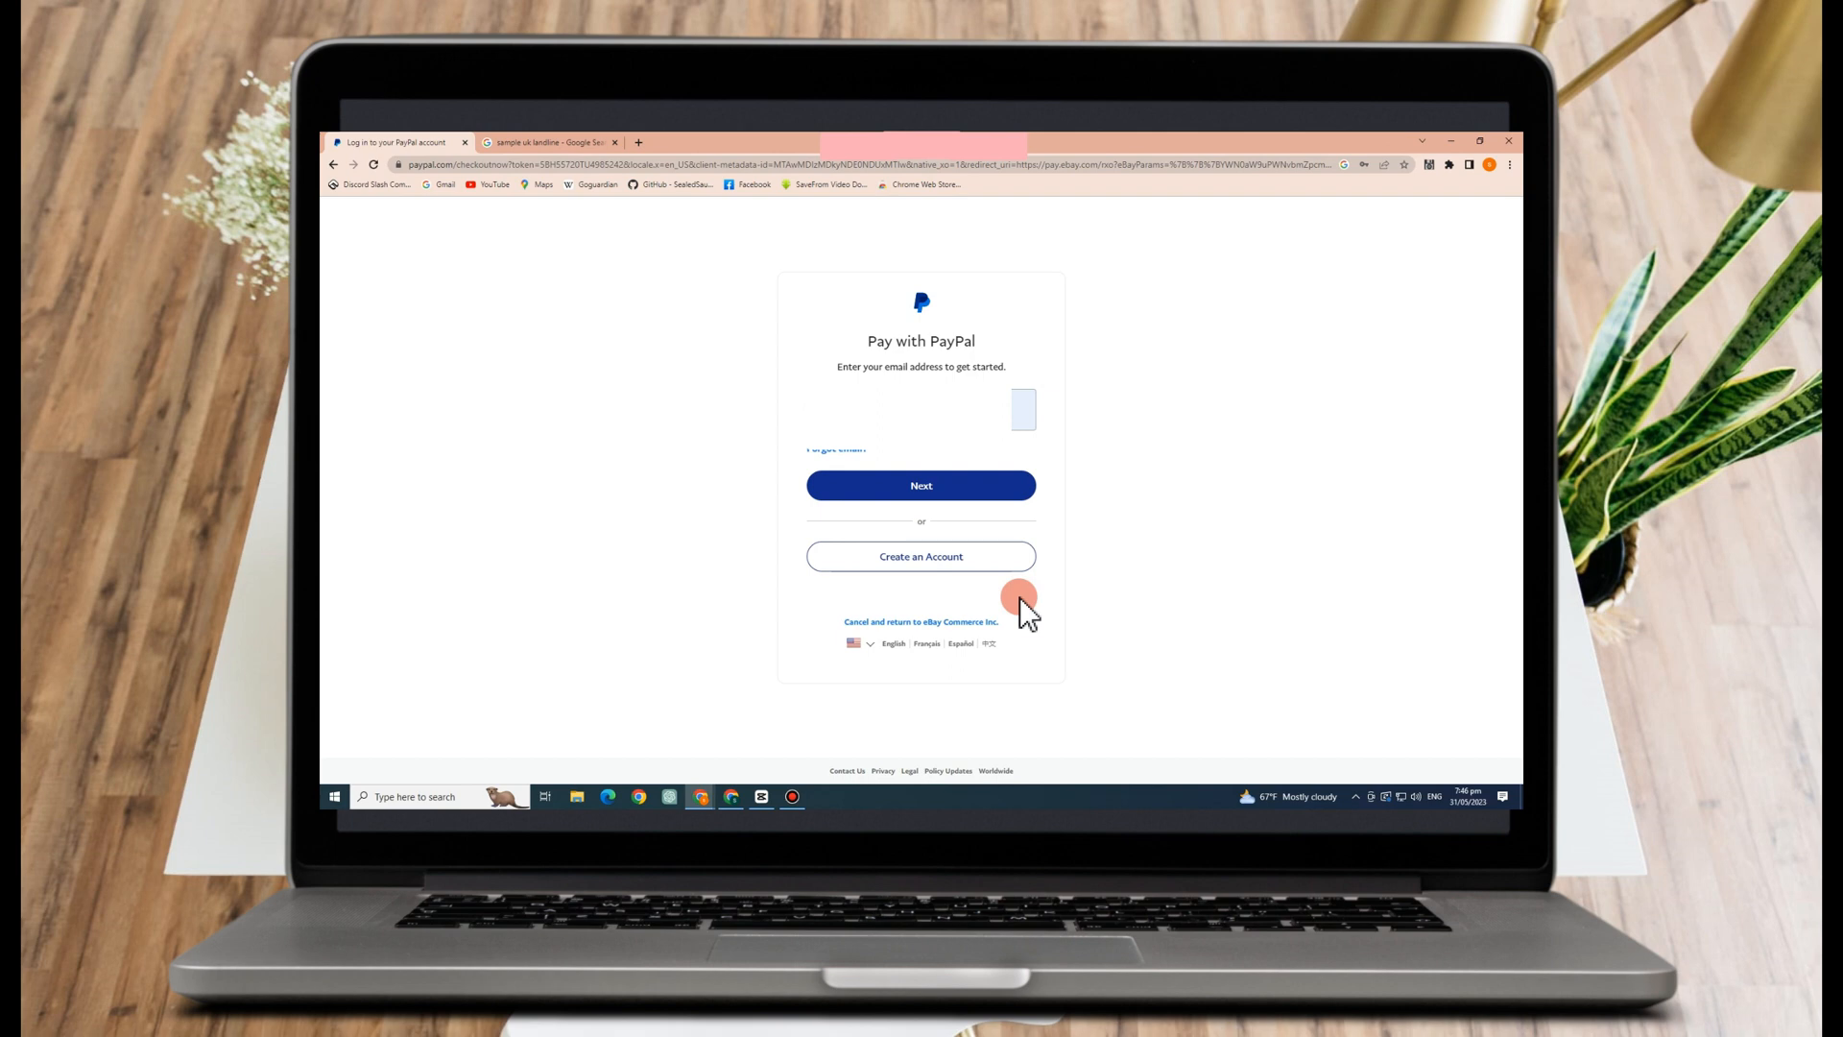
Step: Submit the PayPal account email, advancing to the one-time phone code request
left_click(921, 486)
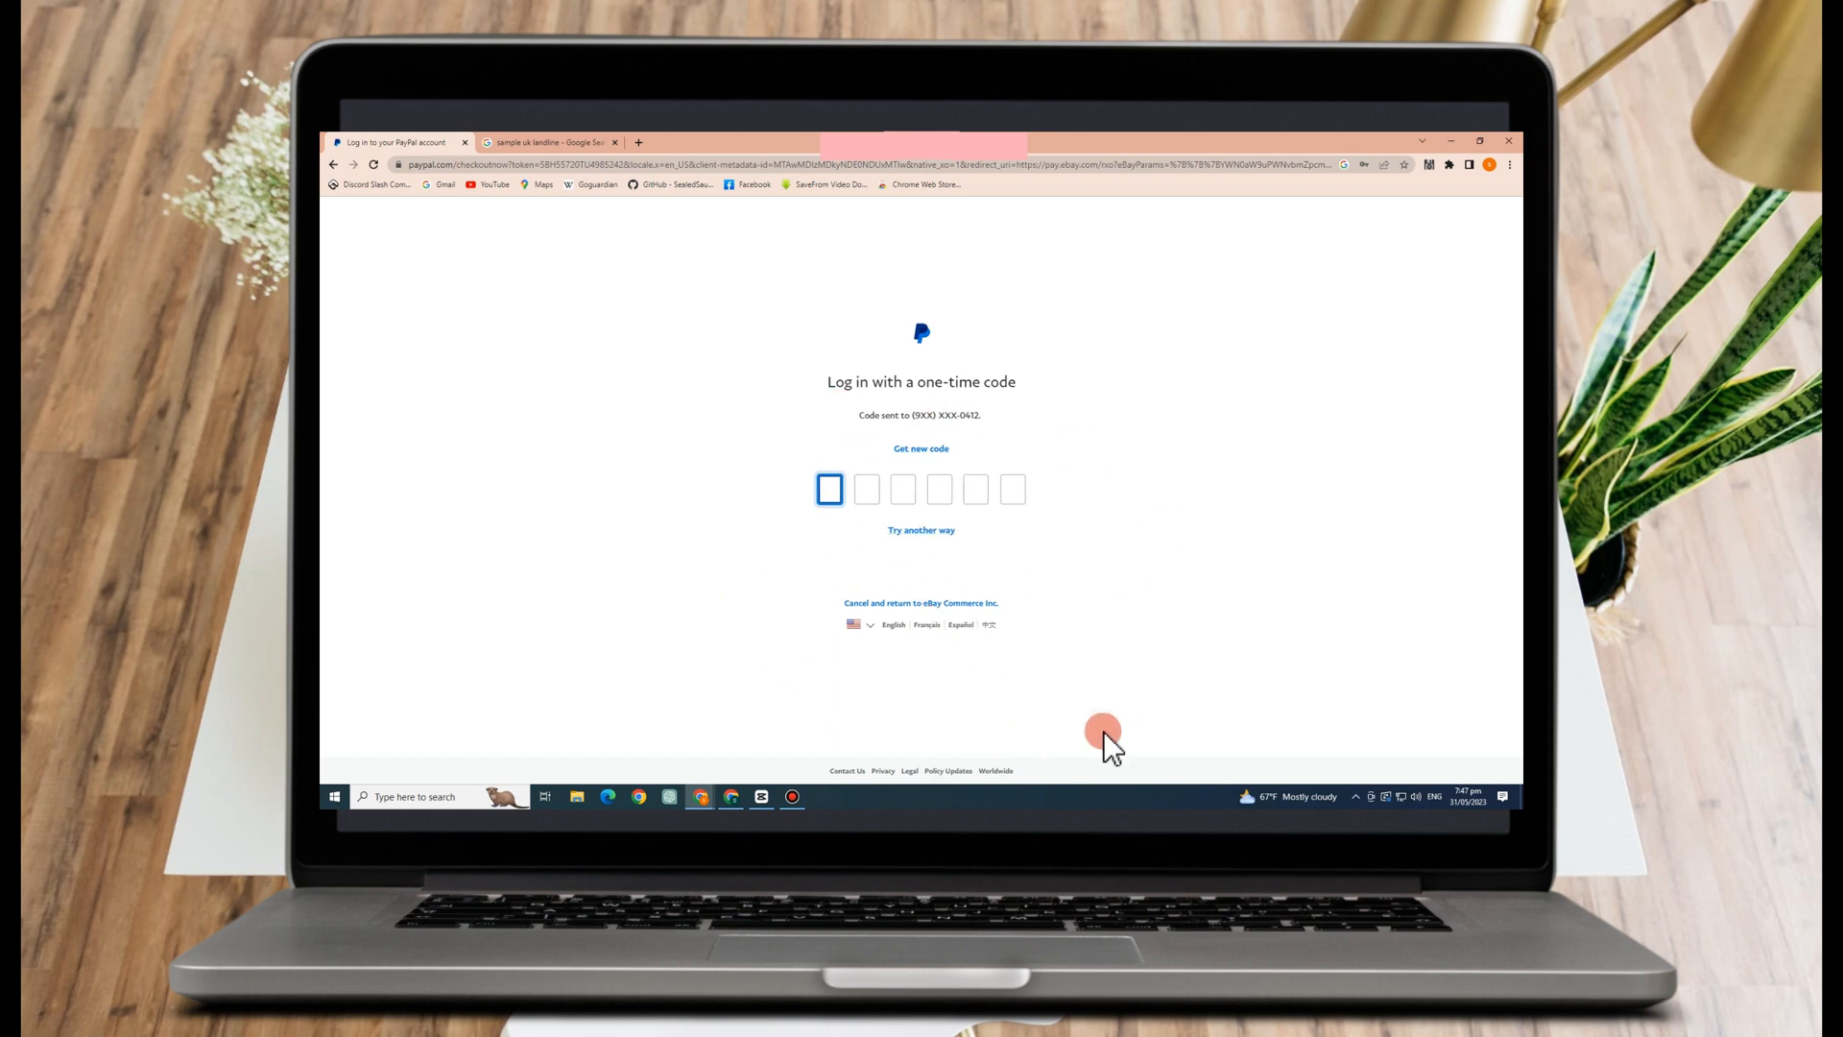
mouse_move(876, 729)
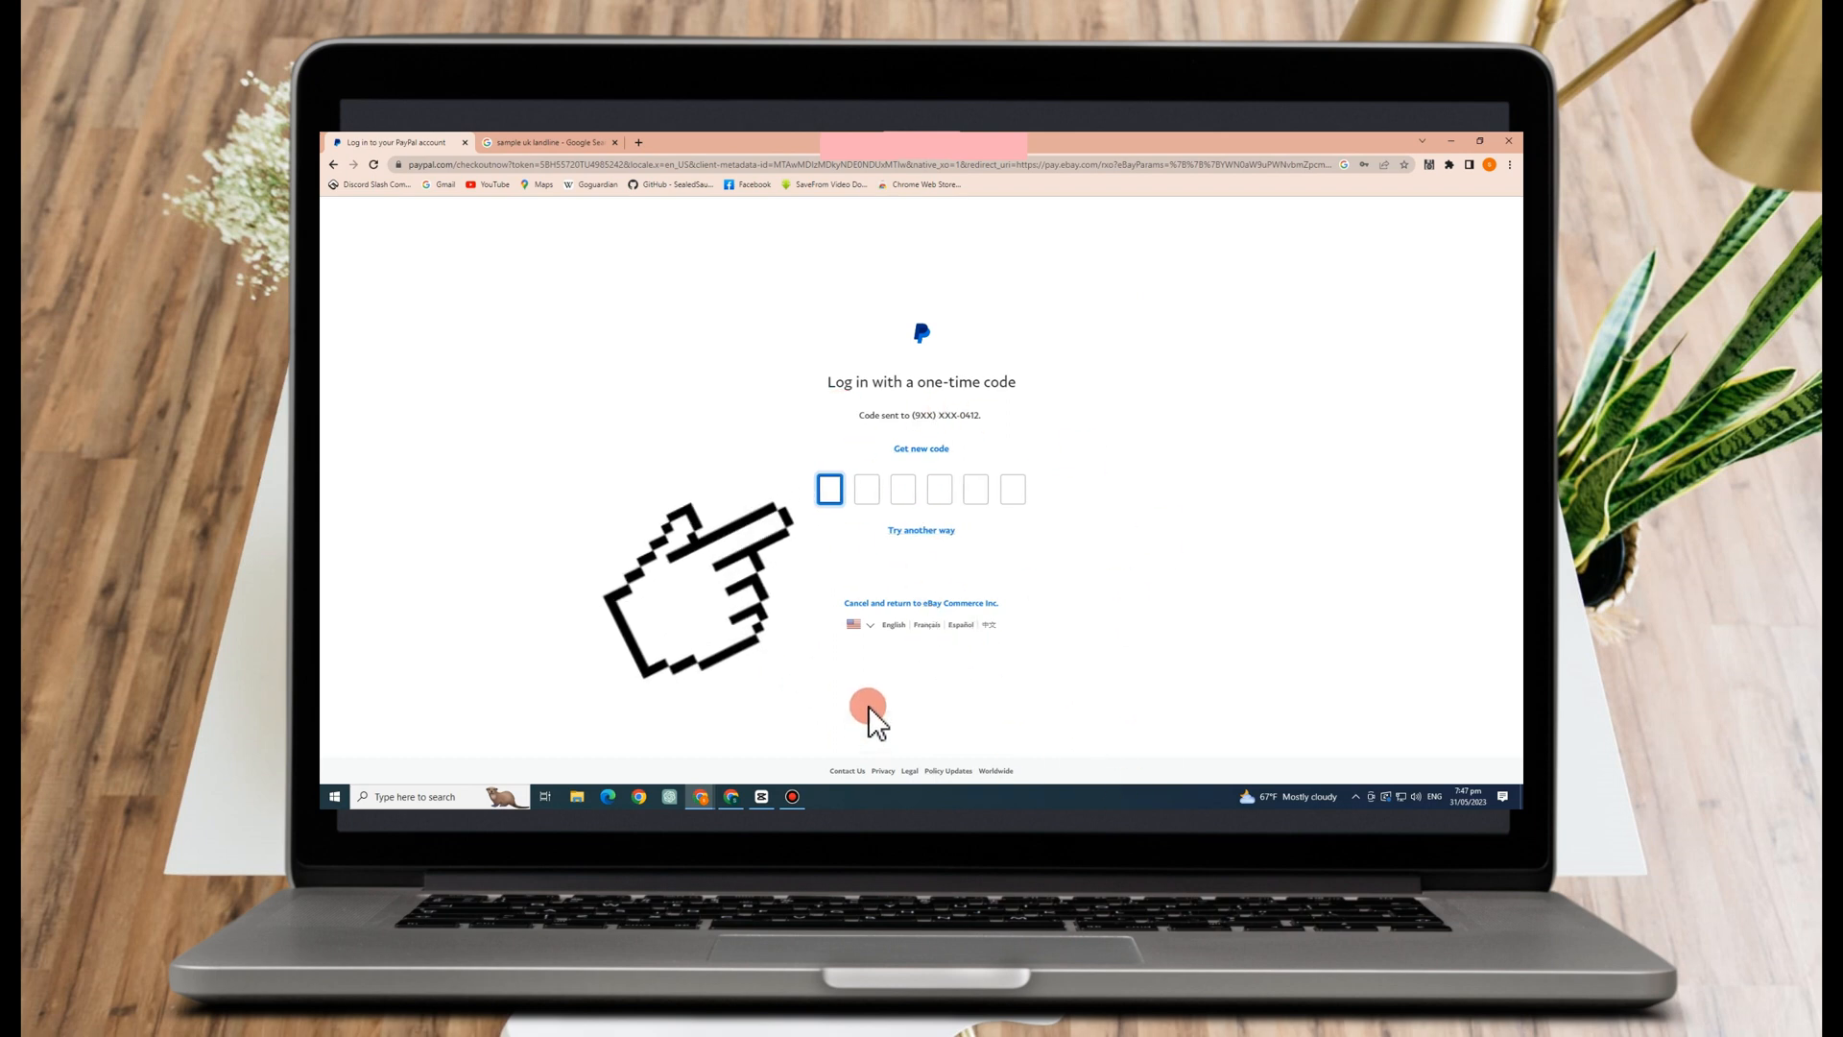
mouse_move(452, 758)
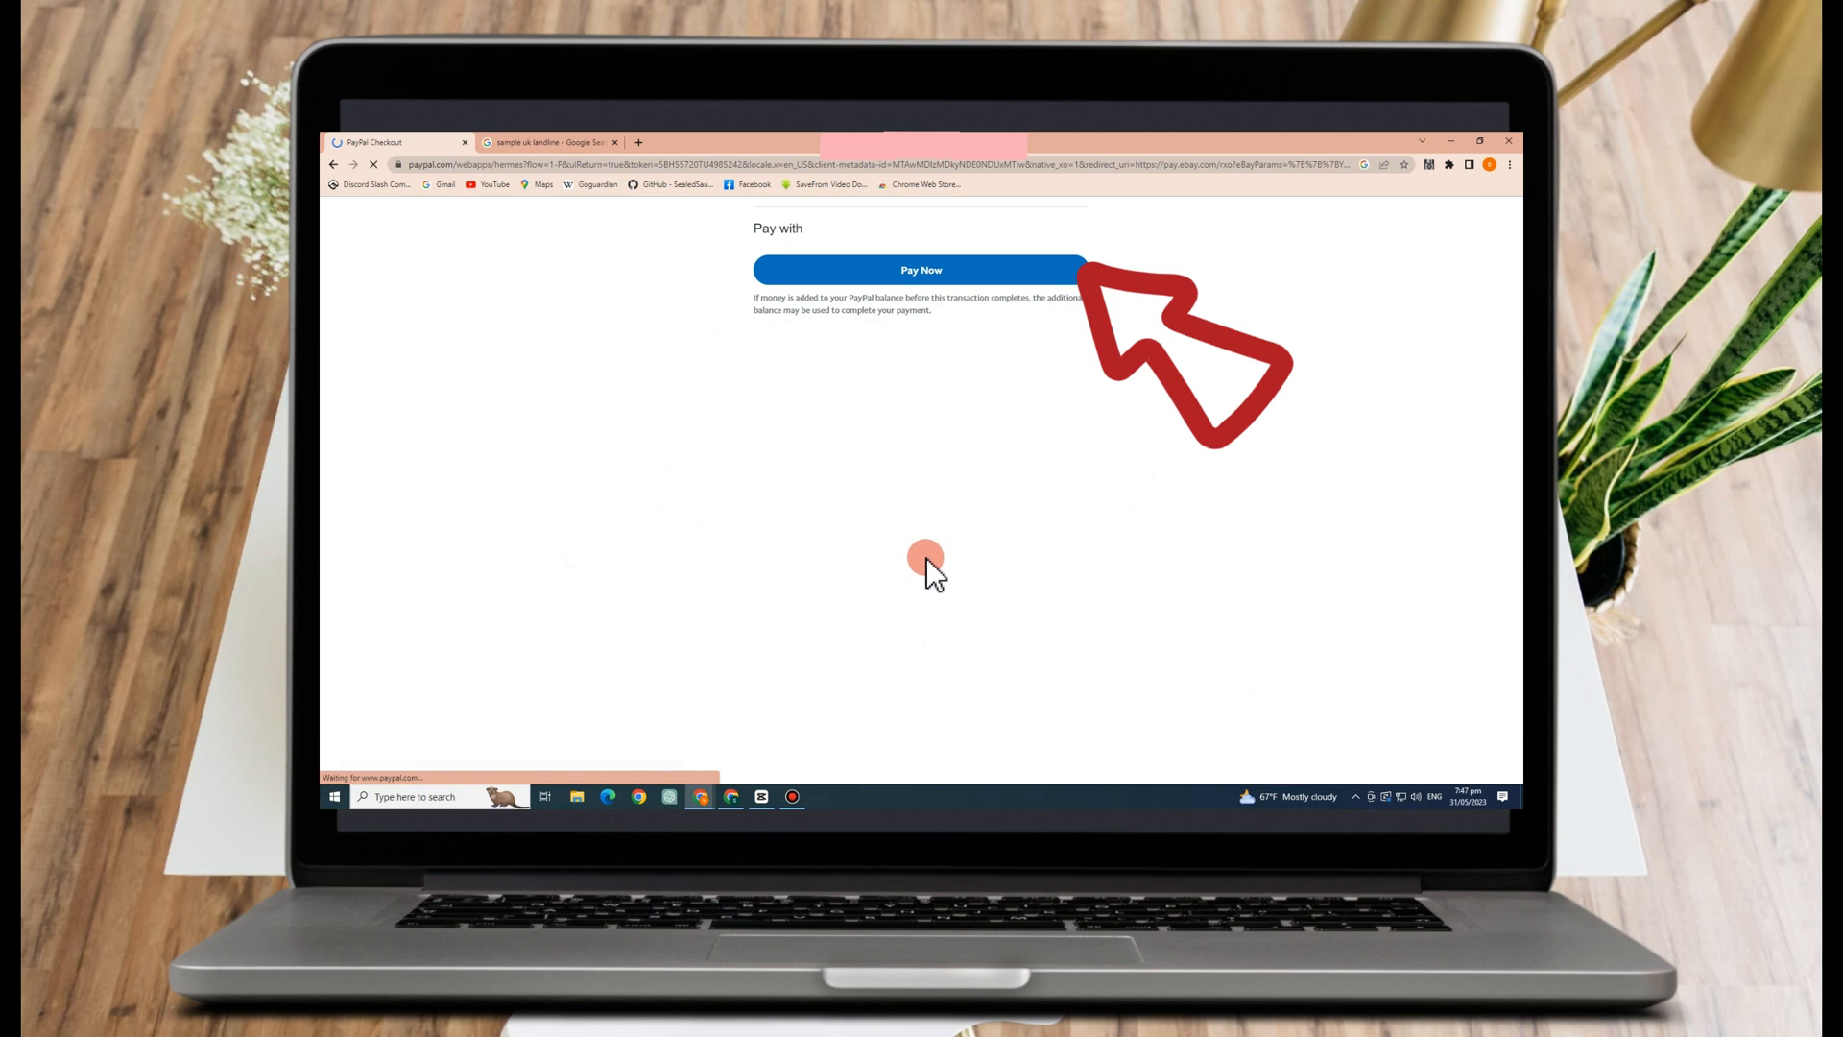
mouse_move(988, 581)
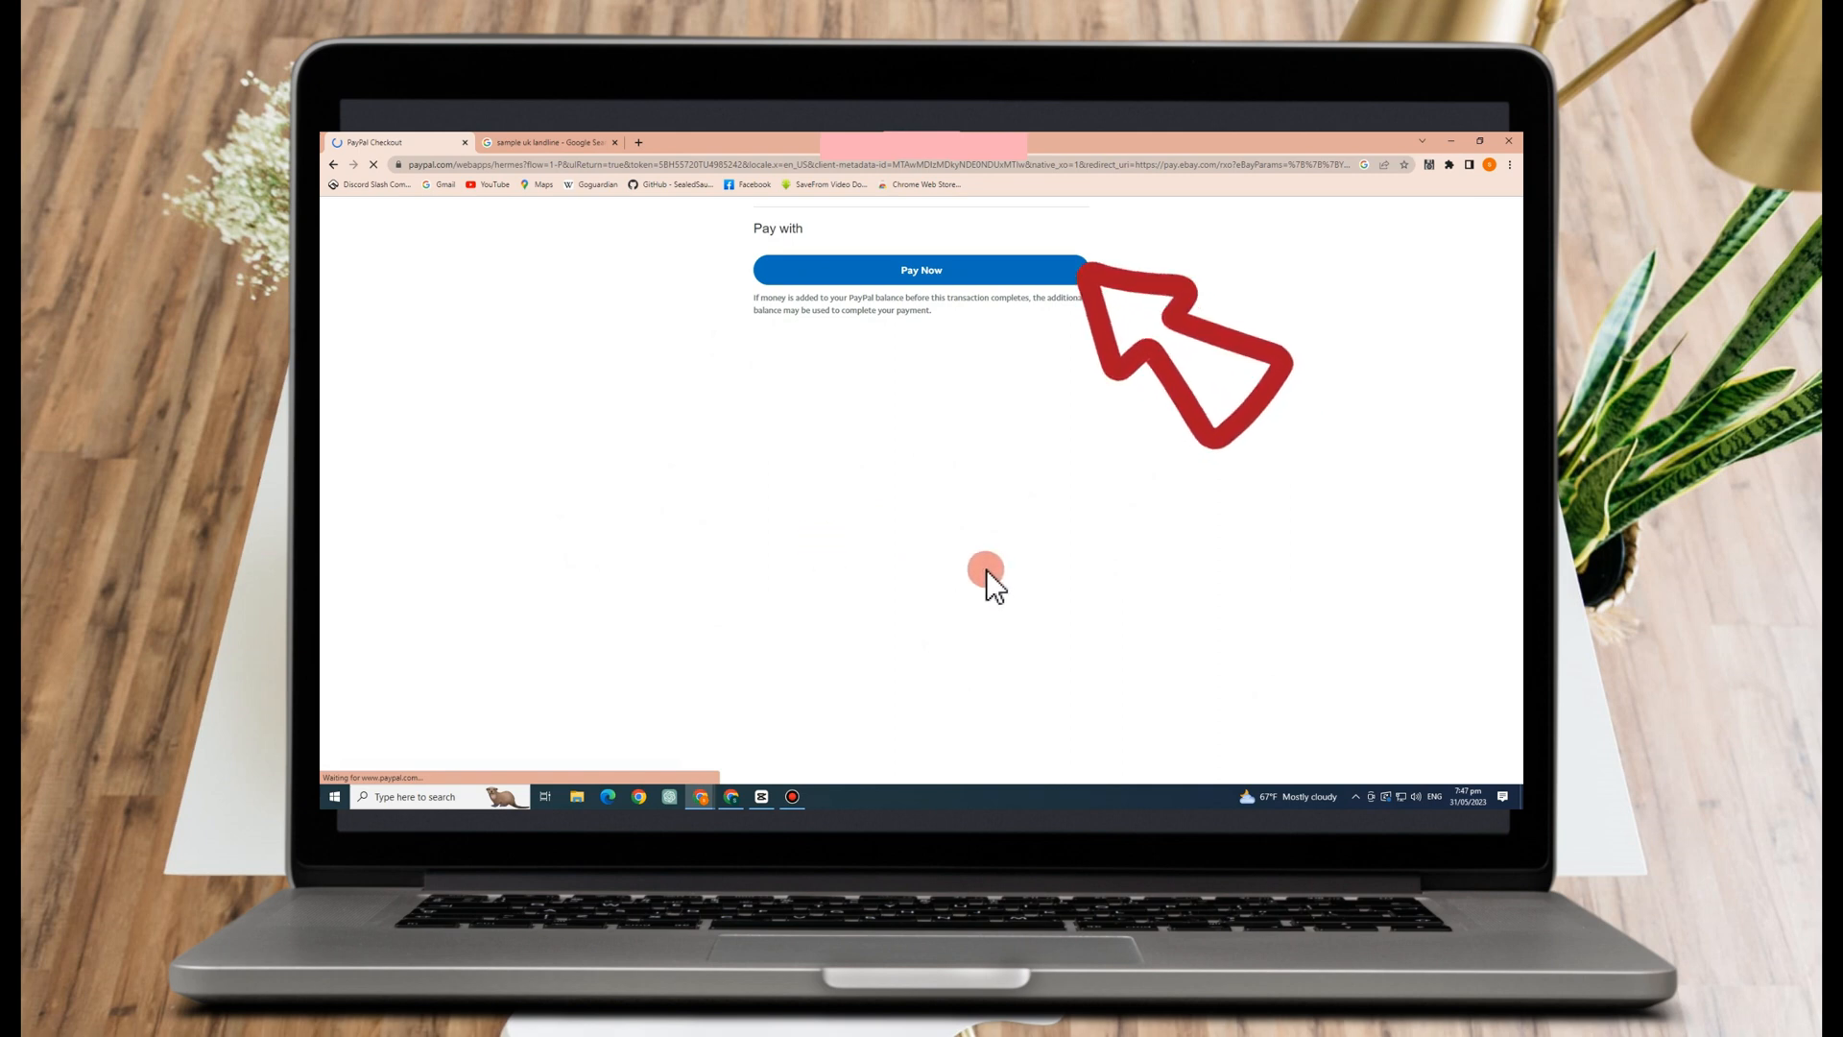
mouse_move(822, 559)
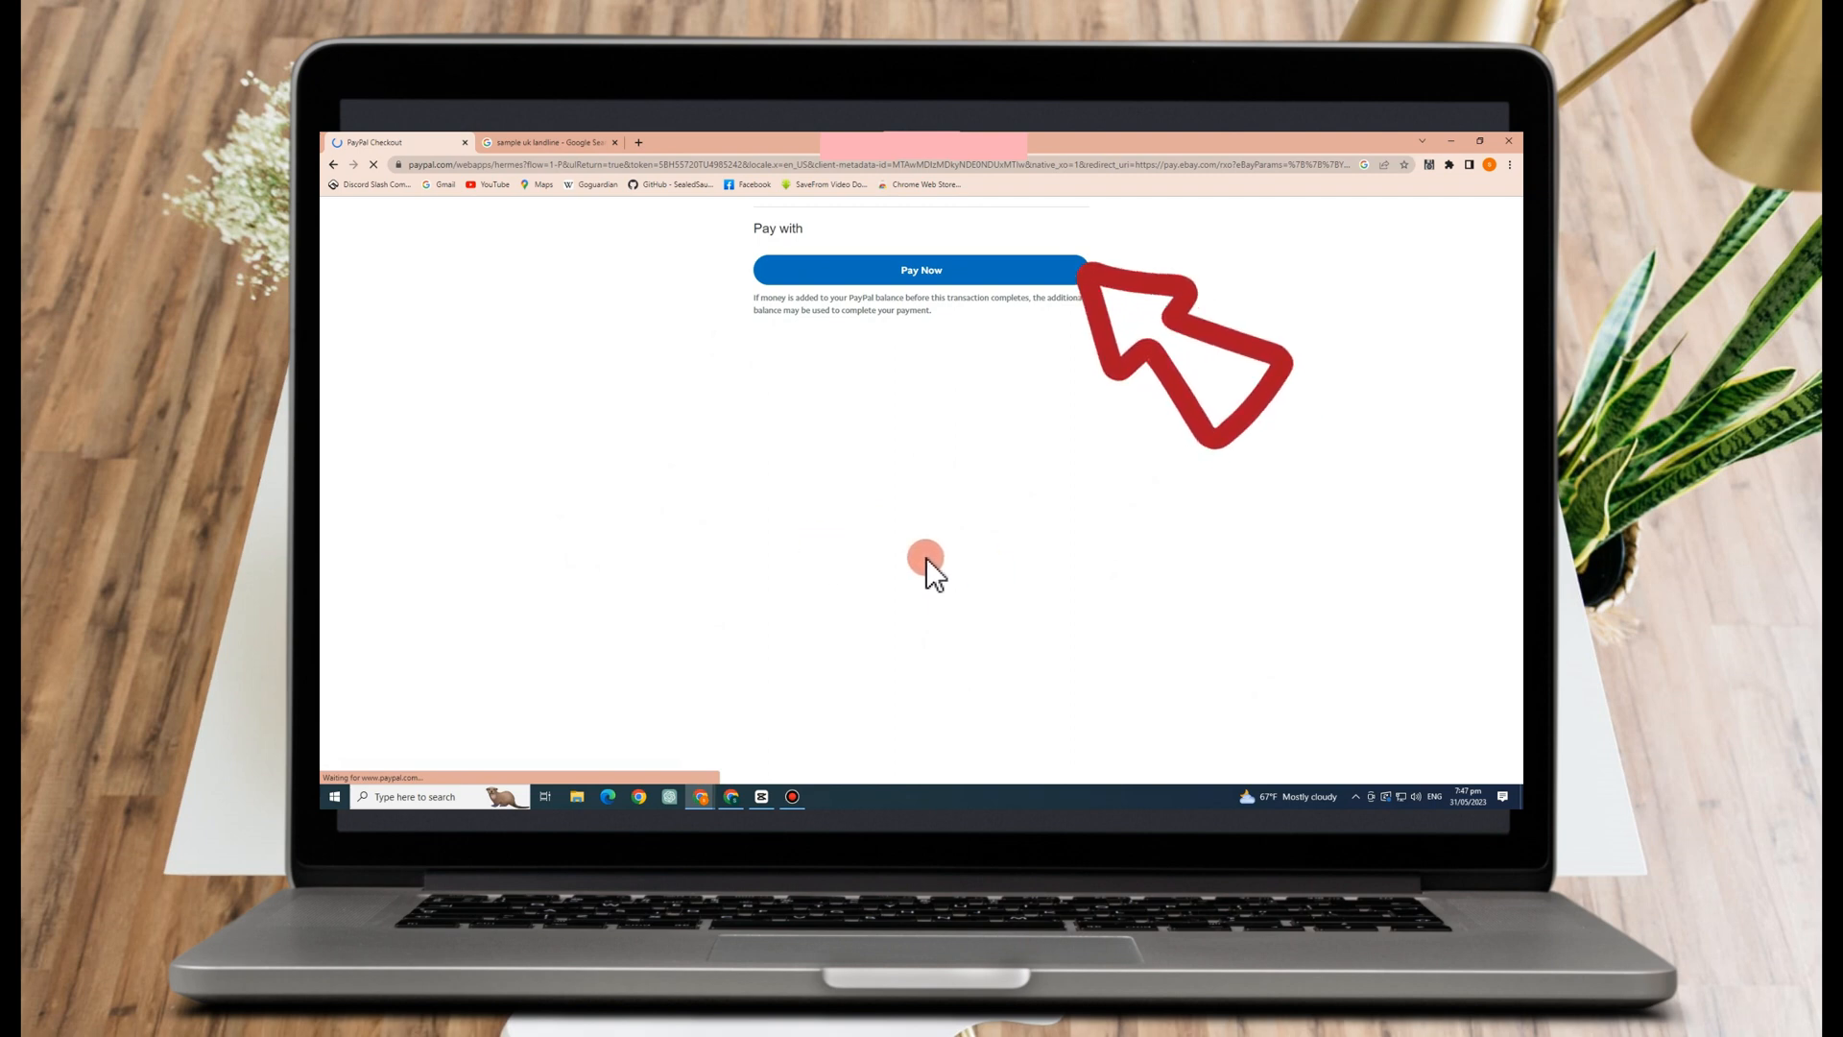
mouse_move(822, 556)
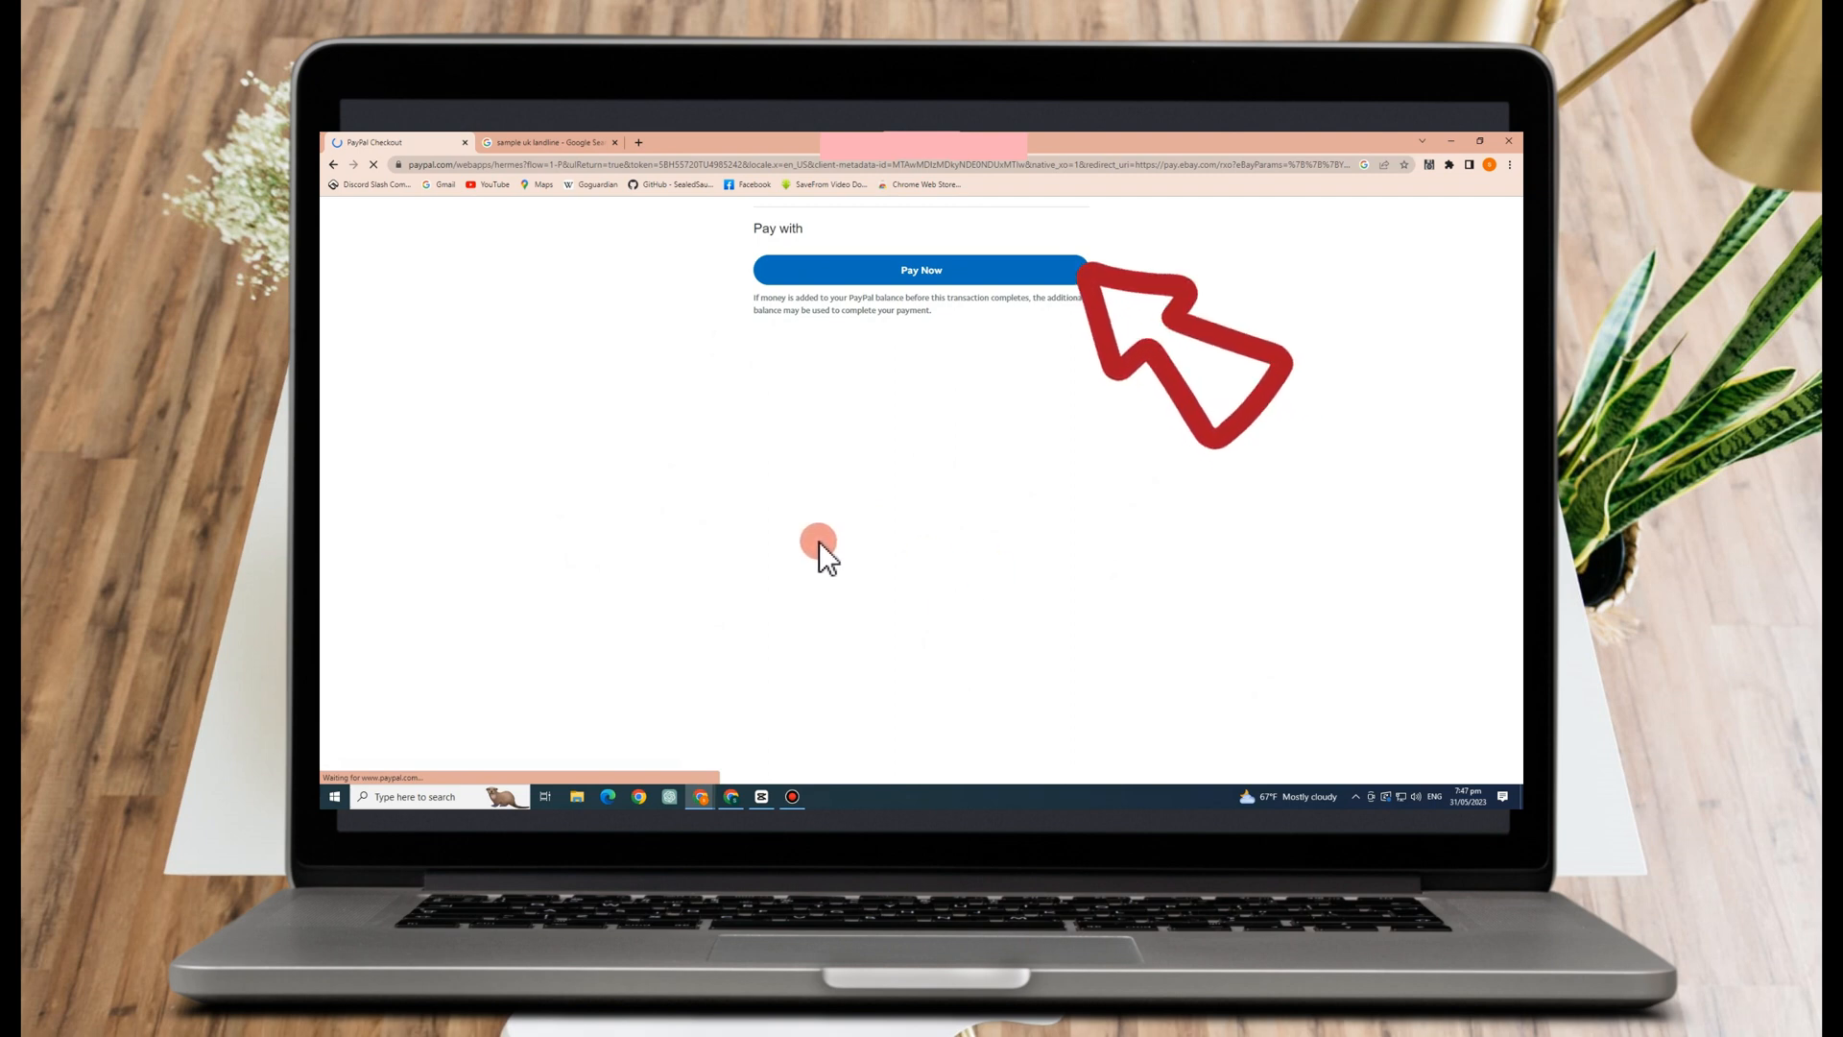